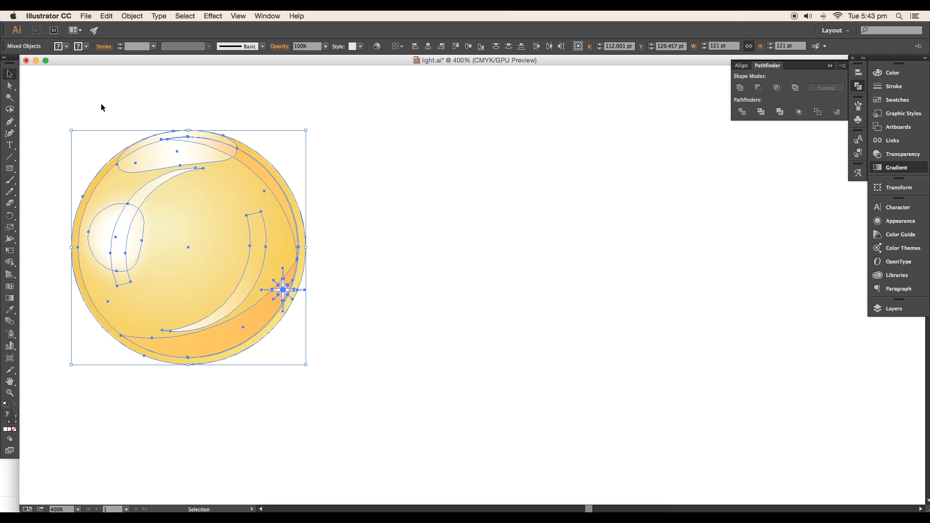
Step: Deselect the finished bubble and give the new circle a radial pale-cream-to-golden gradient fill
left_click(118, 237)
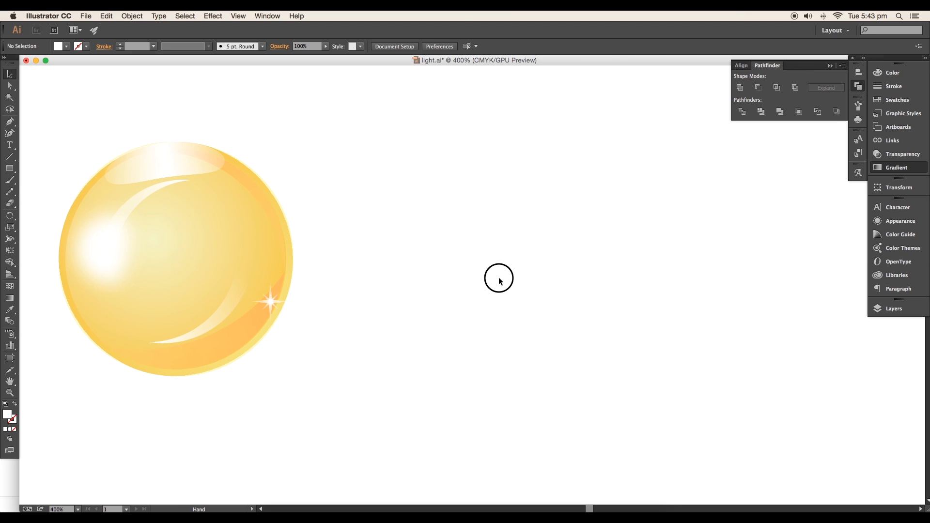
left_click(10, 168)
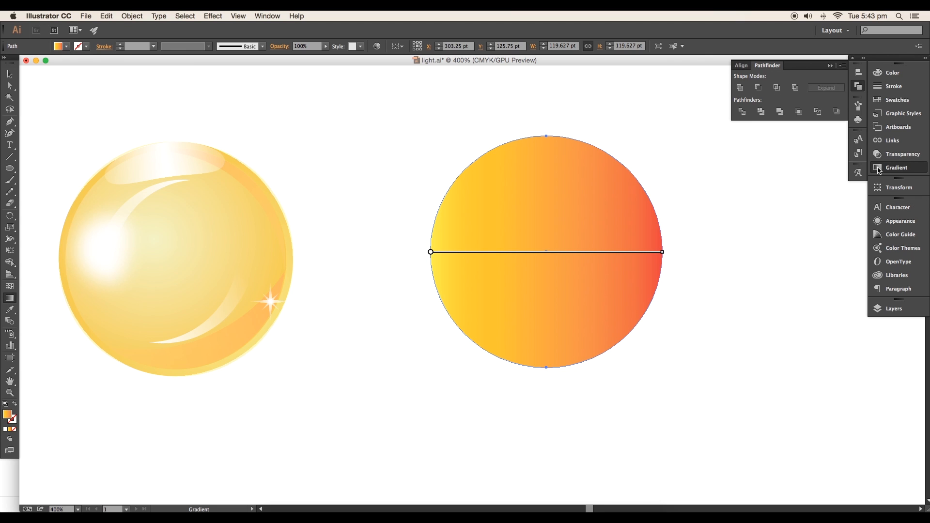
left_click(896, 168)
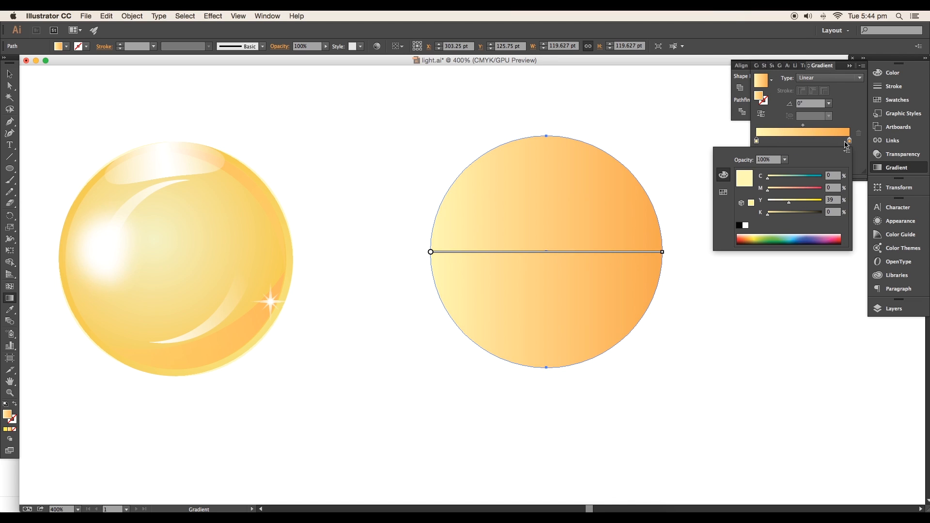
left_click(858, 77)
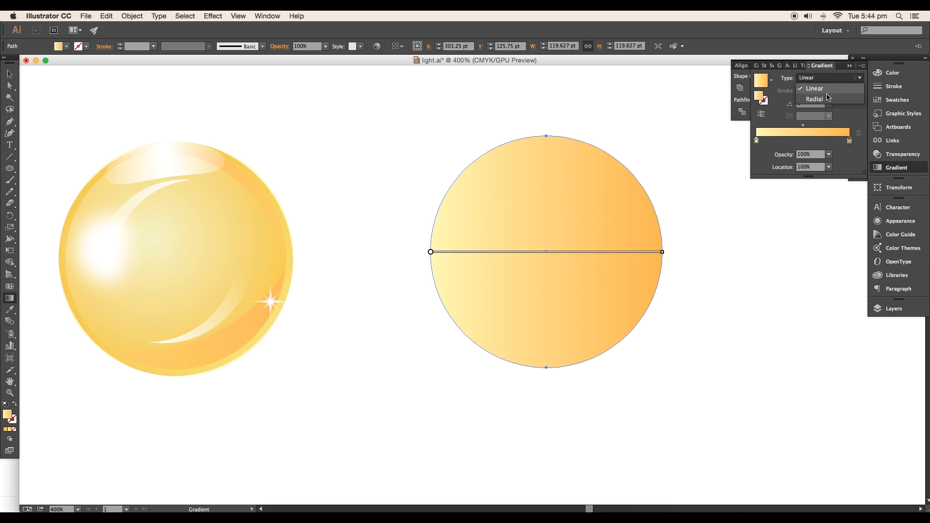
left_click(813, 99)
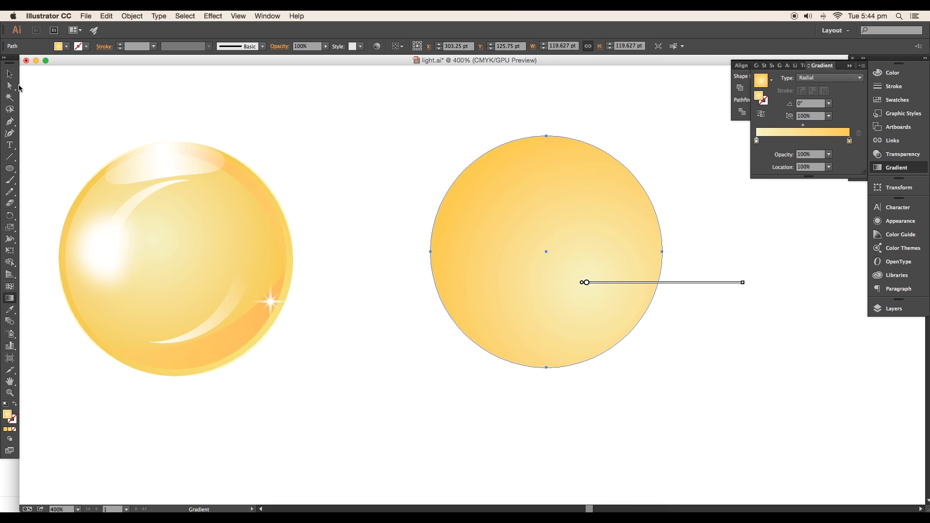
Step: Adjust the gradient's spread and select the smaller inner gradient circle
left_click(9, 74)
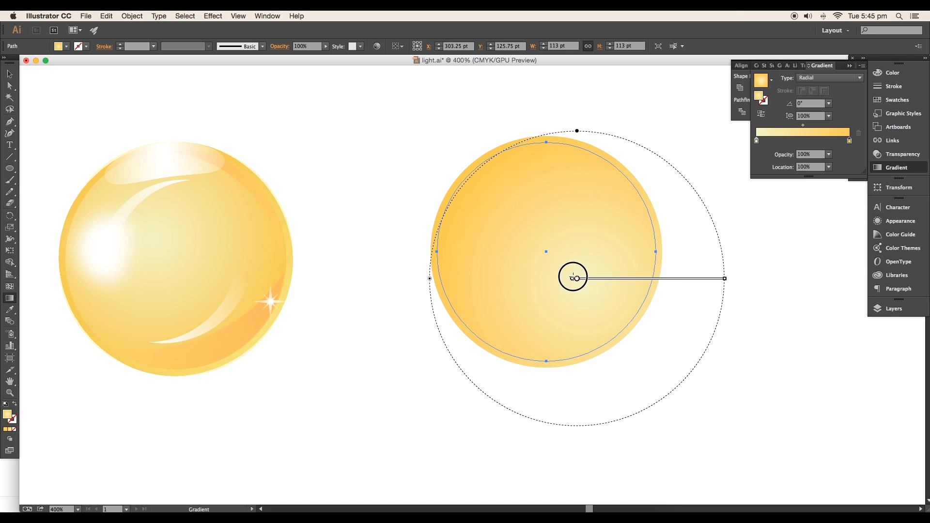
left_click(746, 324)
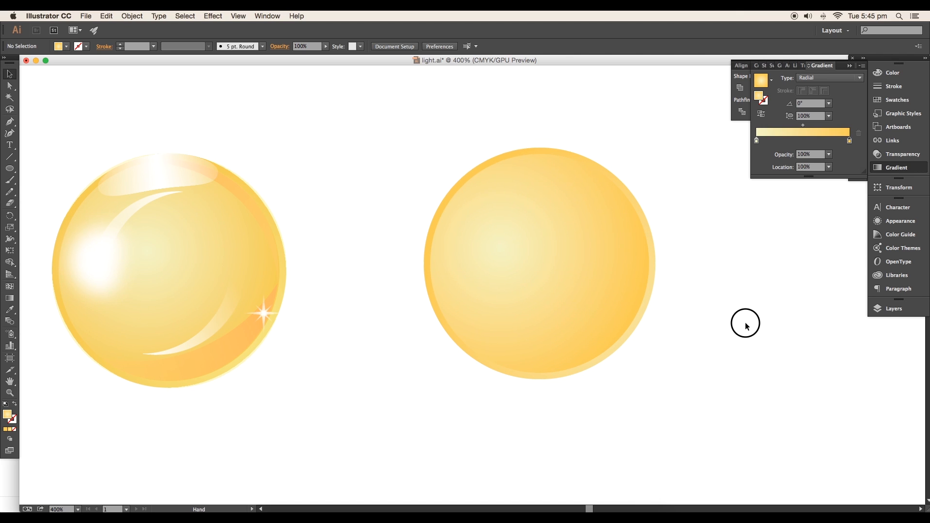
left_click(530, 264)
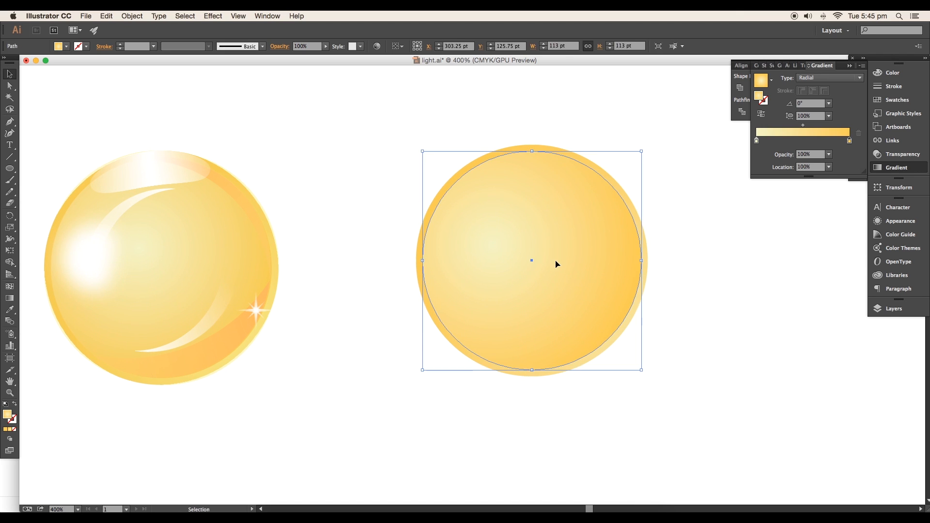
mouse_move(569, 266)
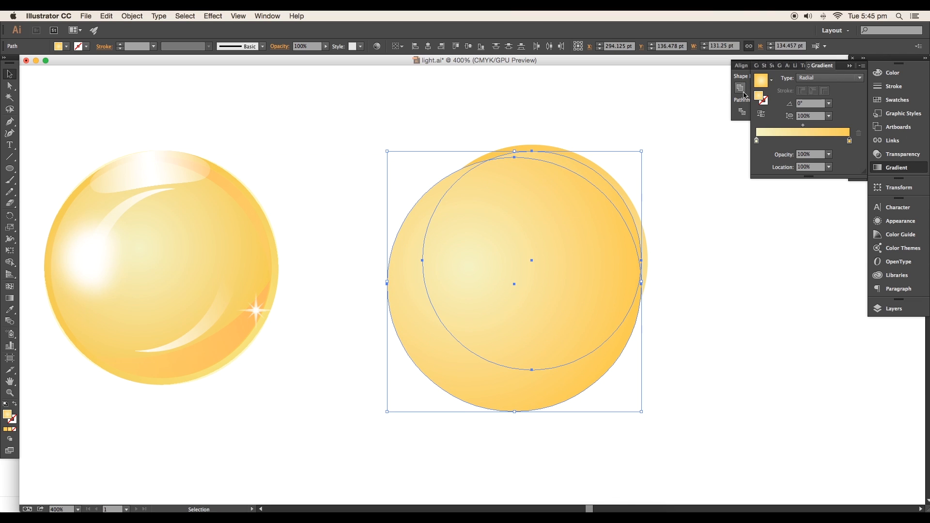
Step: Subtract the front circle with Pathfinder Minus Front, leaving a thin crescent on the upper-right rim
left_click(767, 65)
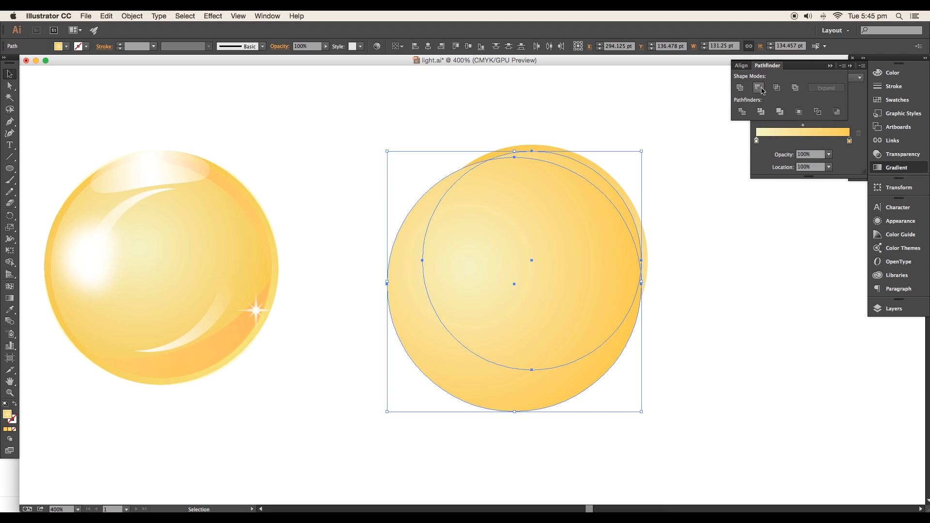
left_click(757, 87)
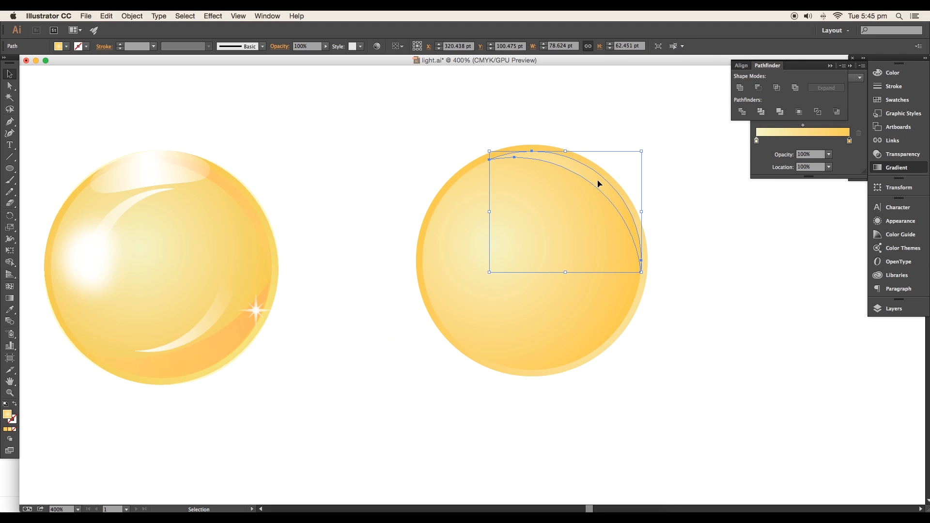
mouse_move(12, 302)
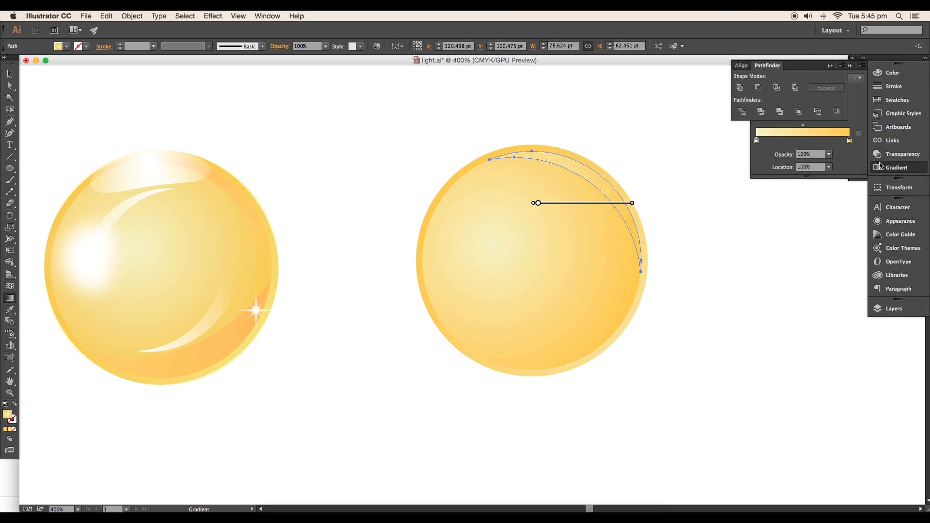
Step: Make the crescent's fill a linear gradient with the pale yellow stop at 0% opacity fading to orange
left_click(856, 77)
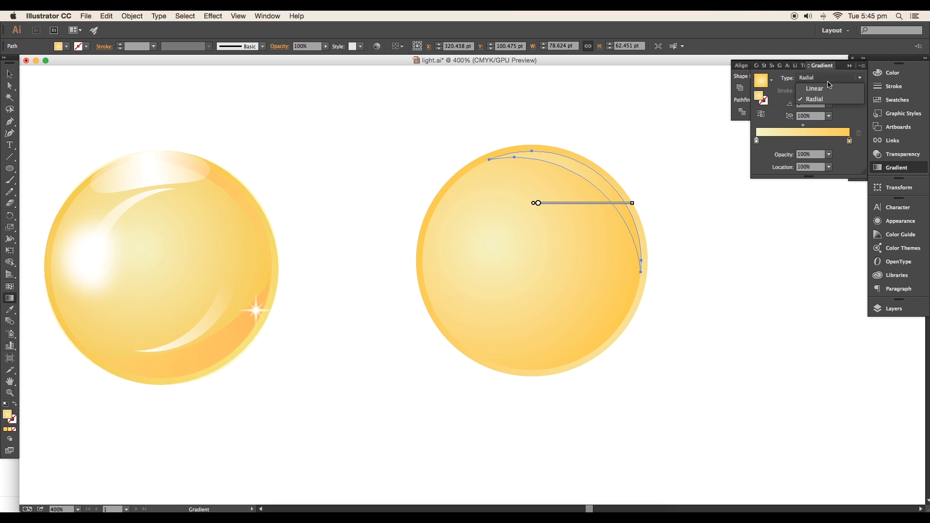
left_click(813, 88)
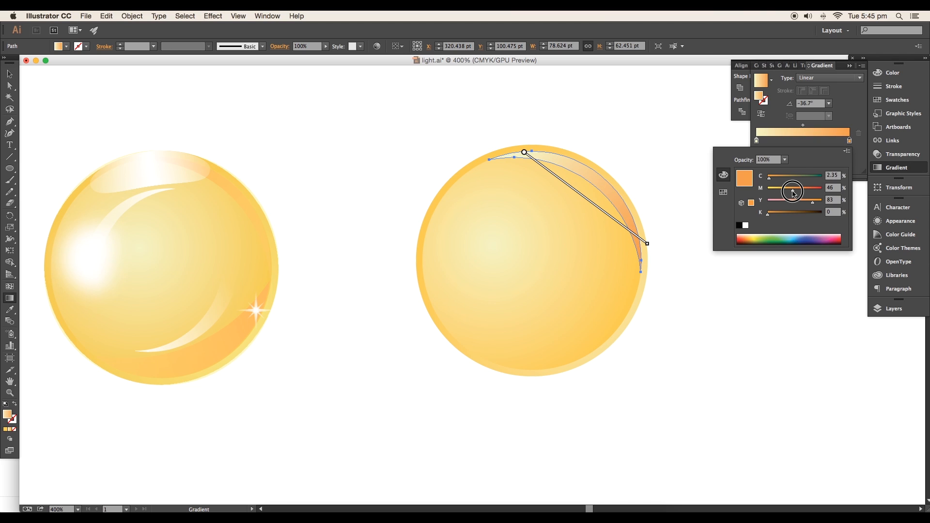
left_click(783, 160)
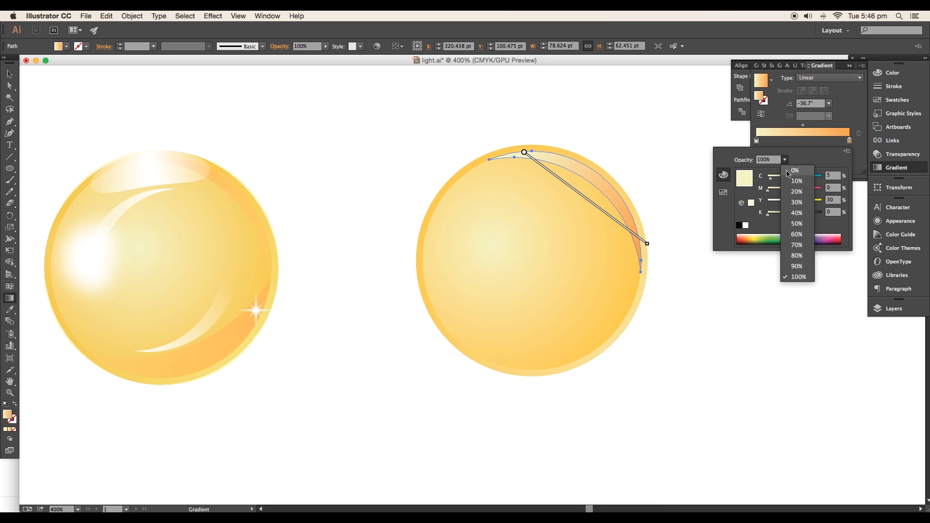
left_click(794, 170)
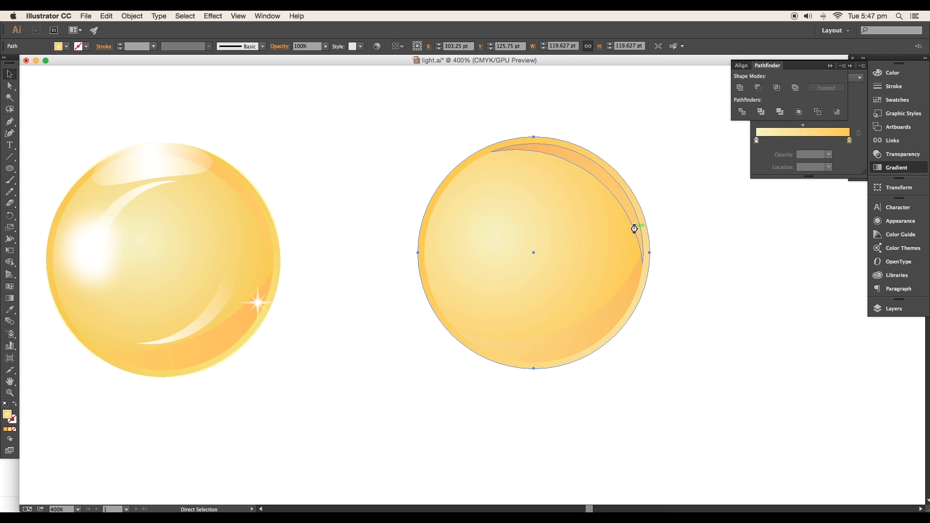
Step: Select the second circle's outline for a 1 pt yellow stroke with no fill
left_click(9, 73)
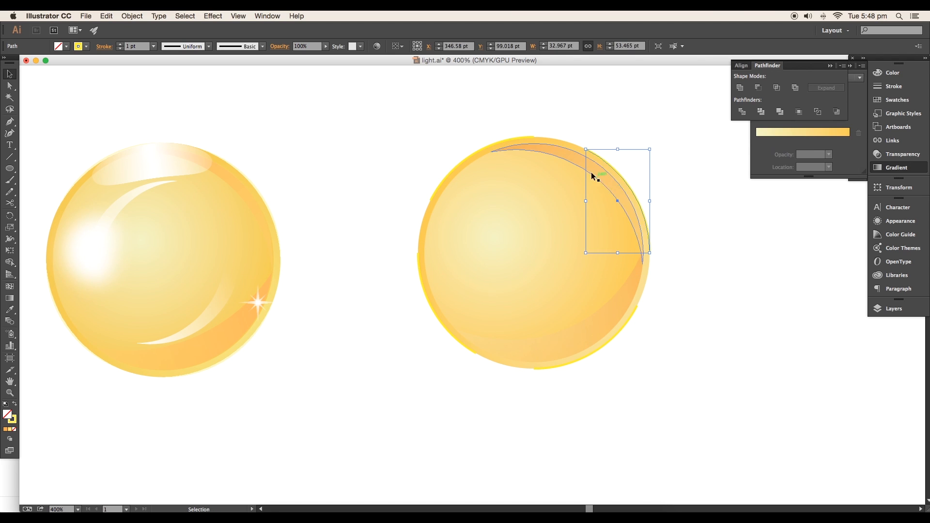
Step: Give the outer outline a tapered variable width profile and a pale cream yellow stroke colour
left_click(533, 252)
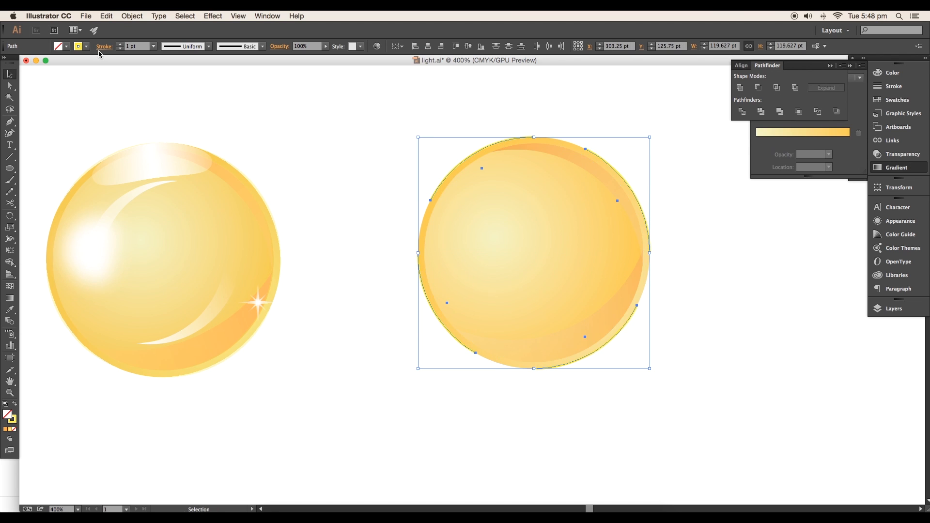
left_click(139, 46)
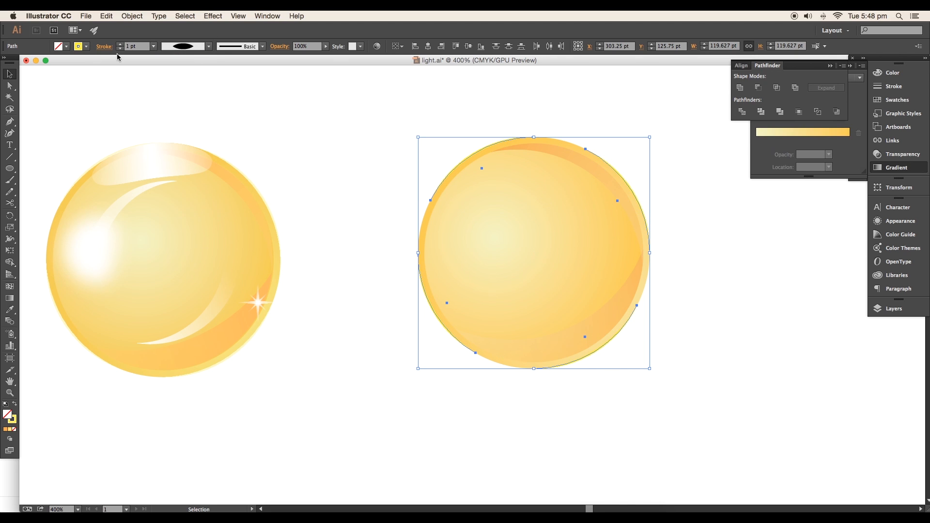
mouse_move(14, 424)
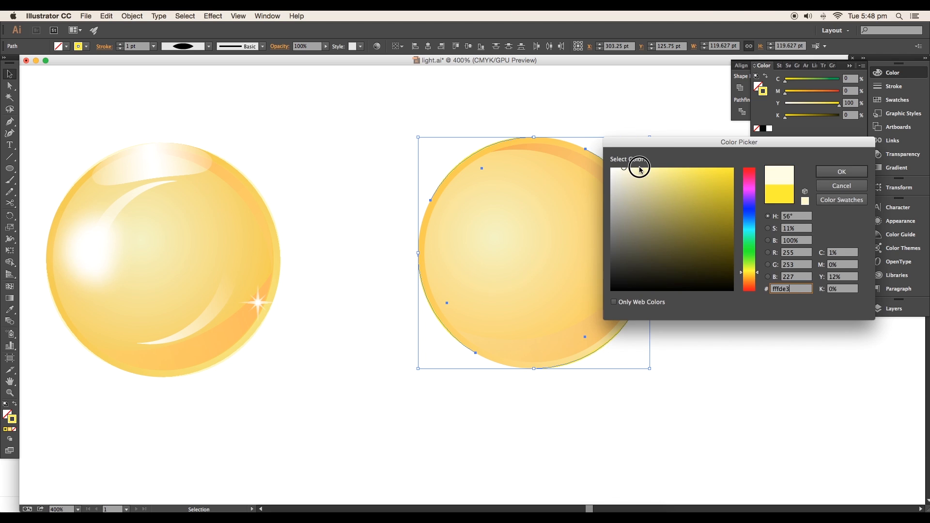
left_click(840, 171)
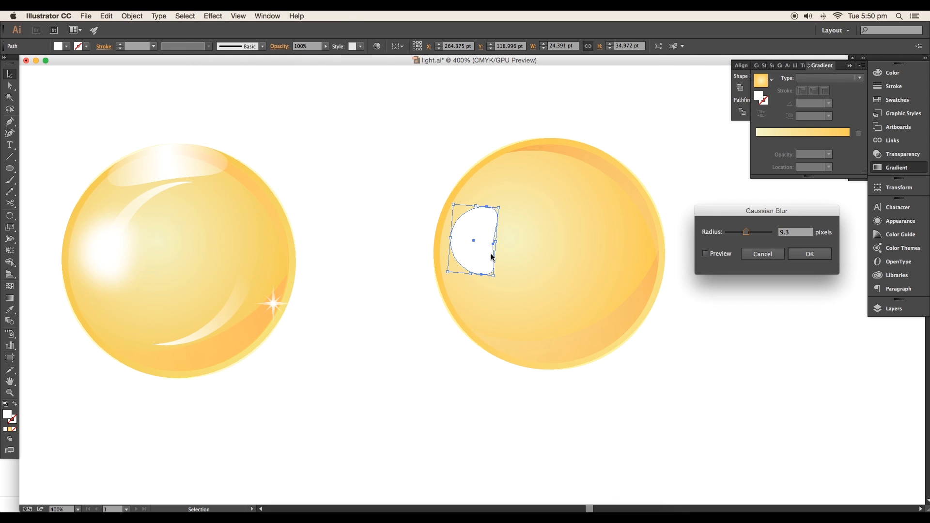
Step: Apply a Gaussian Blur of about 9.3 px to the white left highlight with Preview on
left_click(705, 253)
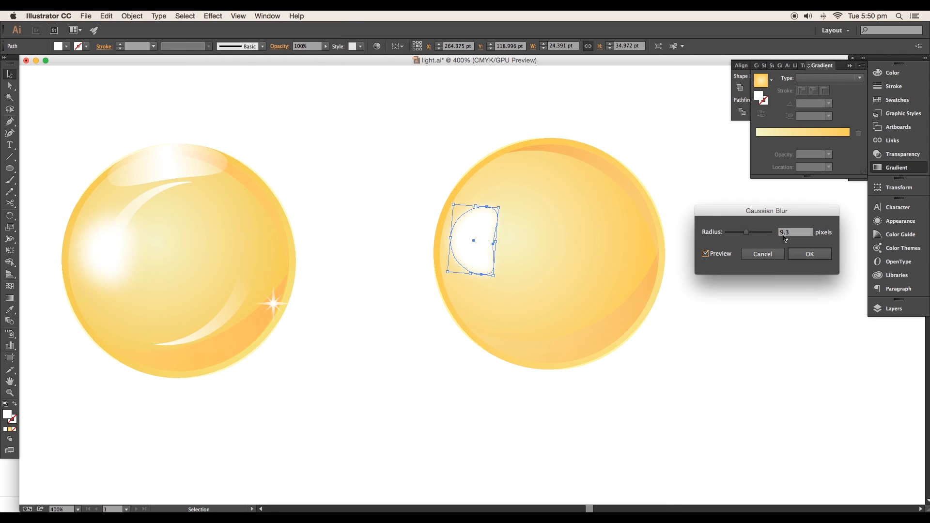
left_click(808, 254)
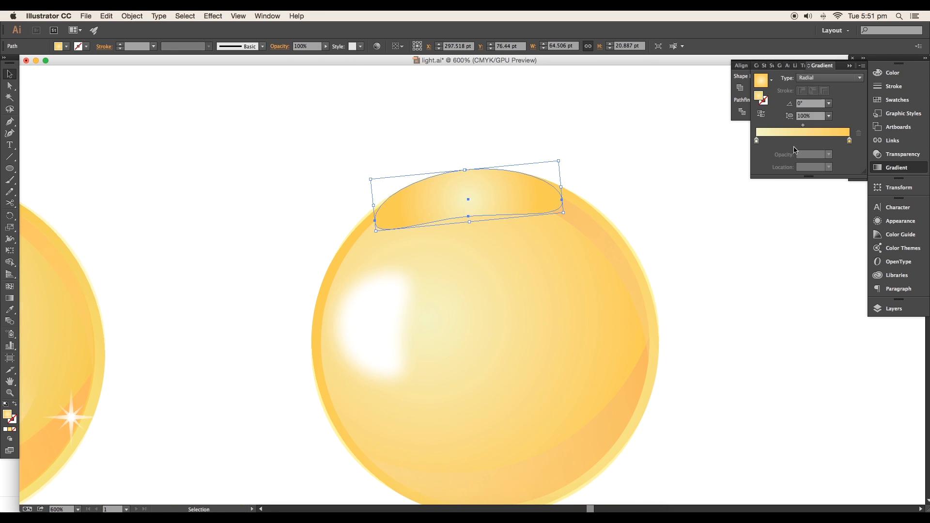
Step: Build a white gradient with a middle stop and a faded end stop, set to Radial, for the top highlight
left_click(805, 143)
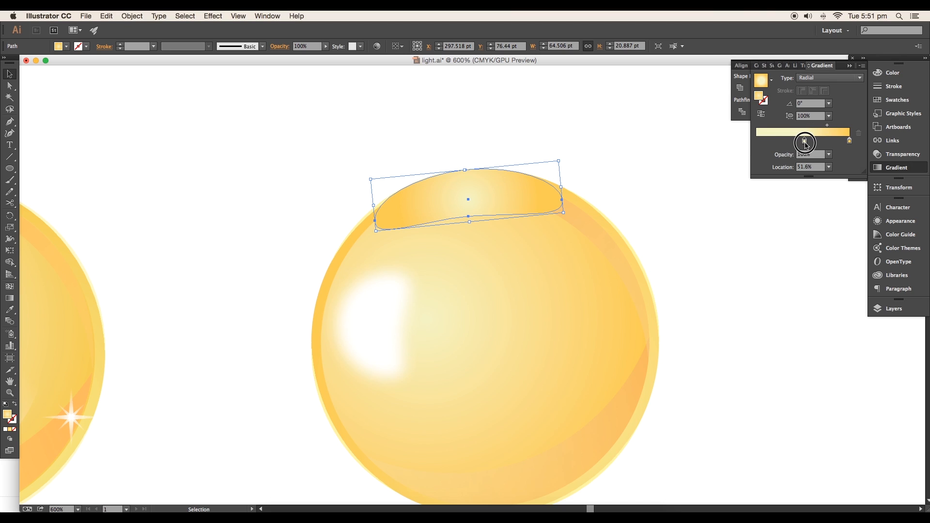
double_click(805, 142)
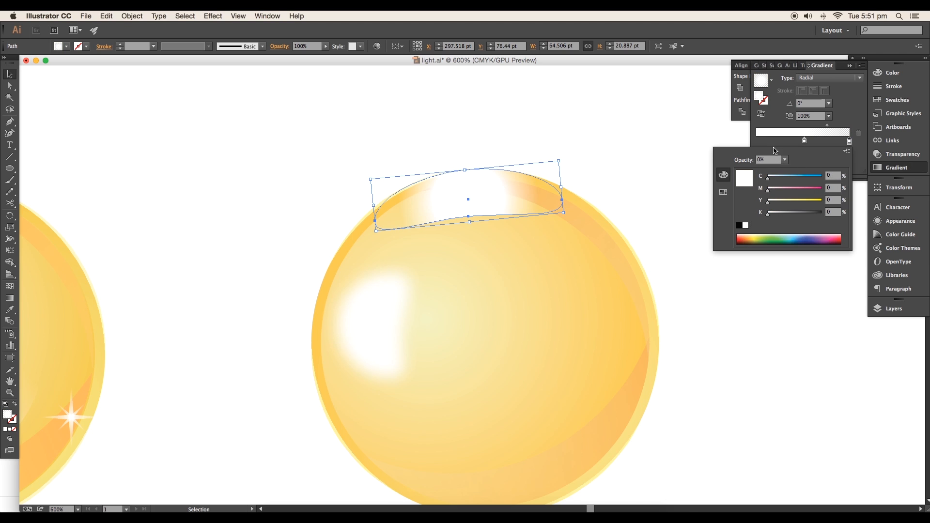
left_click(842, 140)
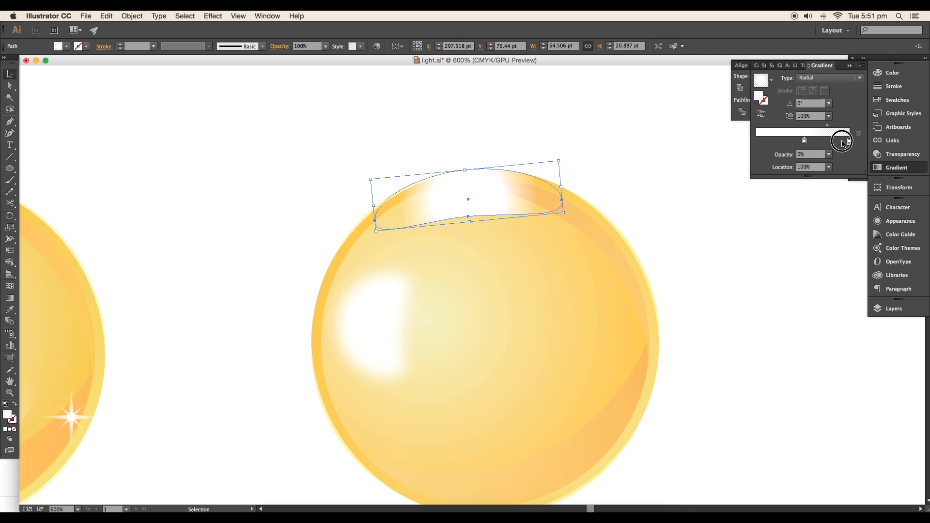
left_click(828, 154)
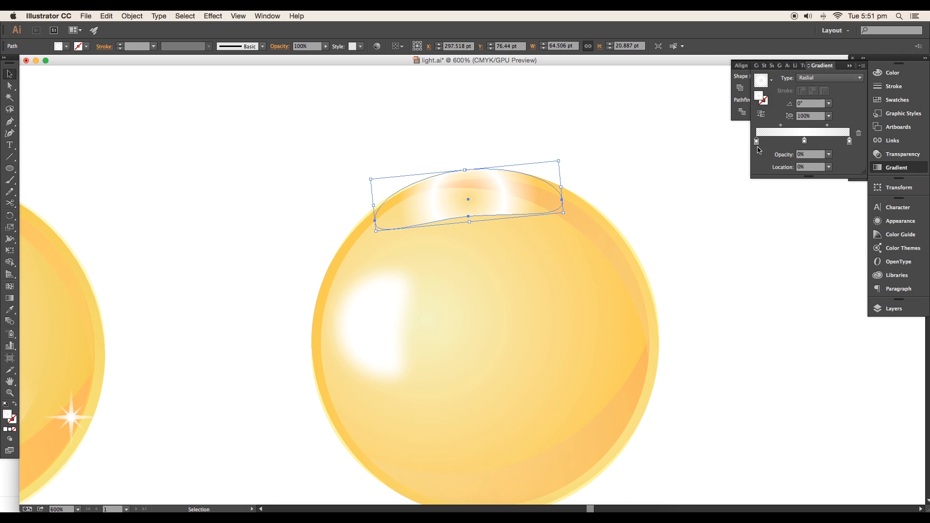
left_click(828, 78)
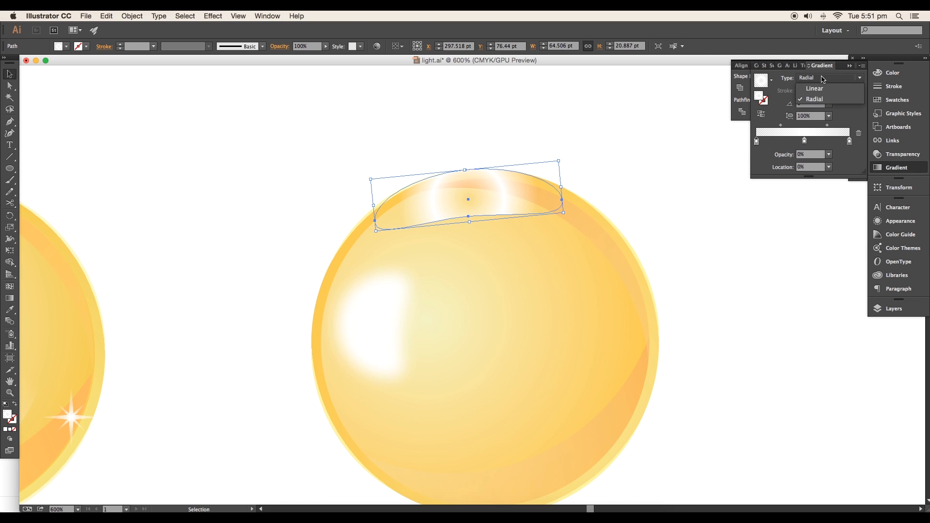
left_click(814, 88)
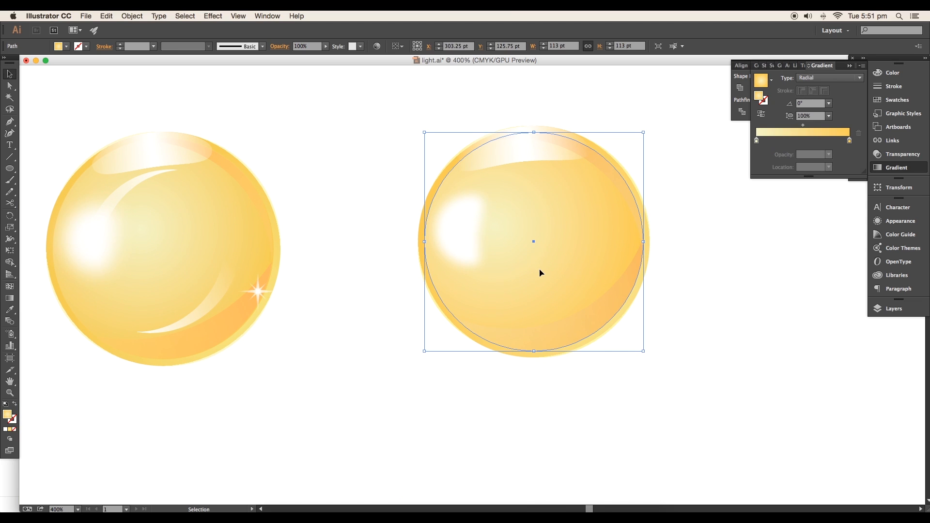
Step: Offset the pasted circle copy so Minus Front leaves a white crescent along the left edge
left_click(9, 87)
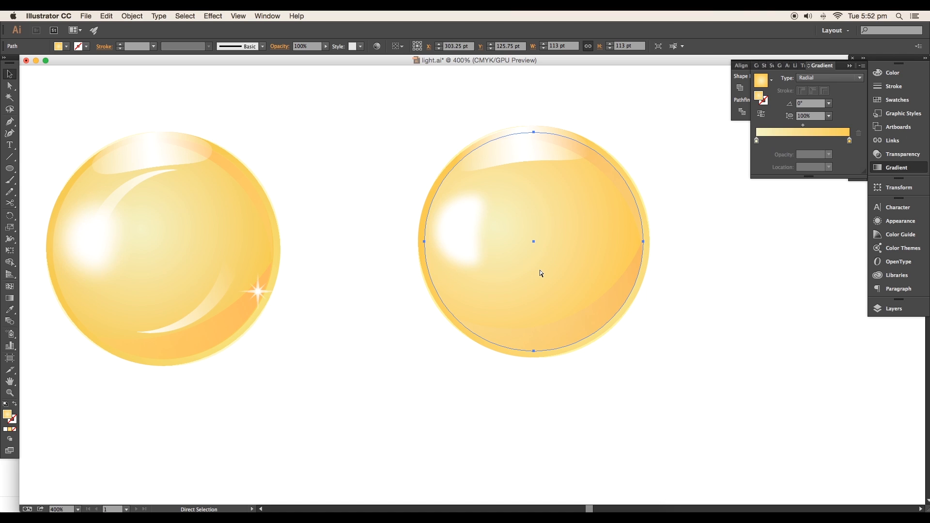
right_click(539, 273)
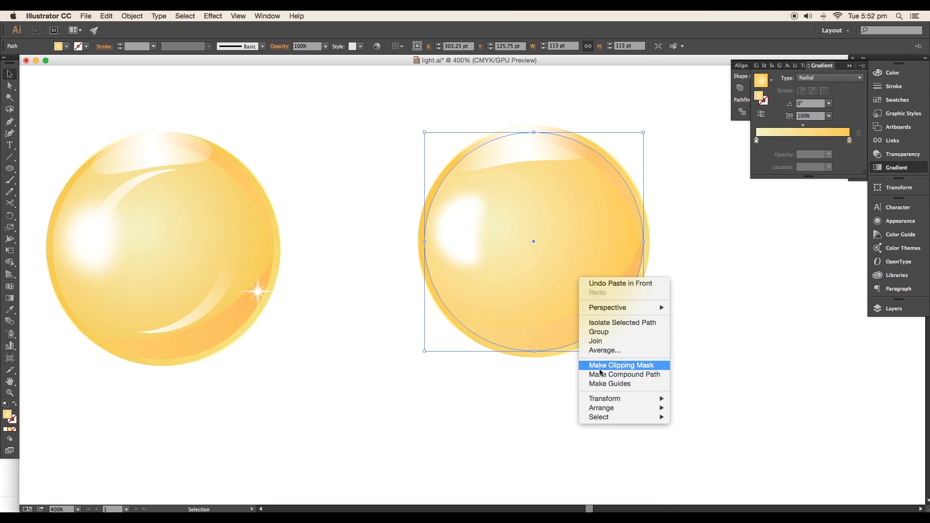
left_click(620, 365)
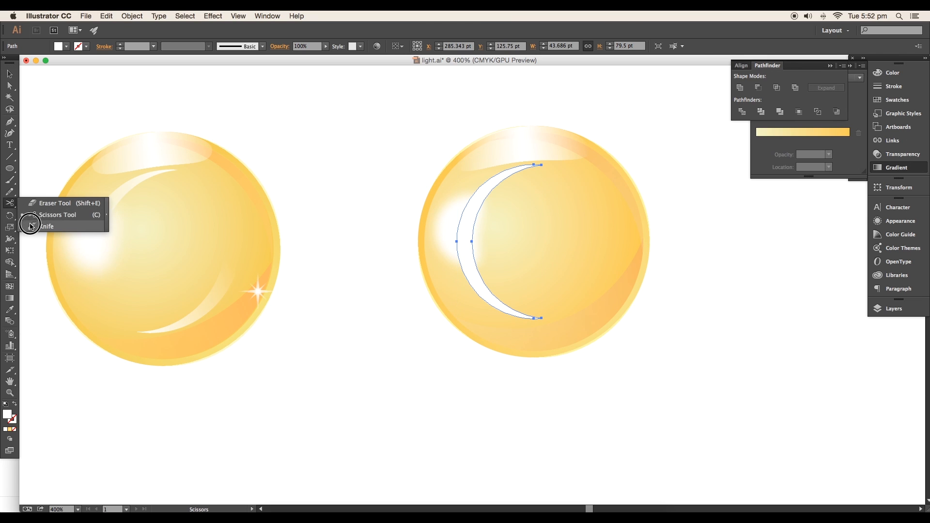
Step: Slice the crescent with the Knife tool and position the lower arc inside the bubble
left_click(46, 225)
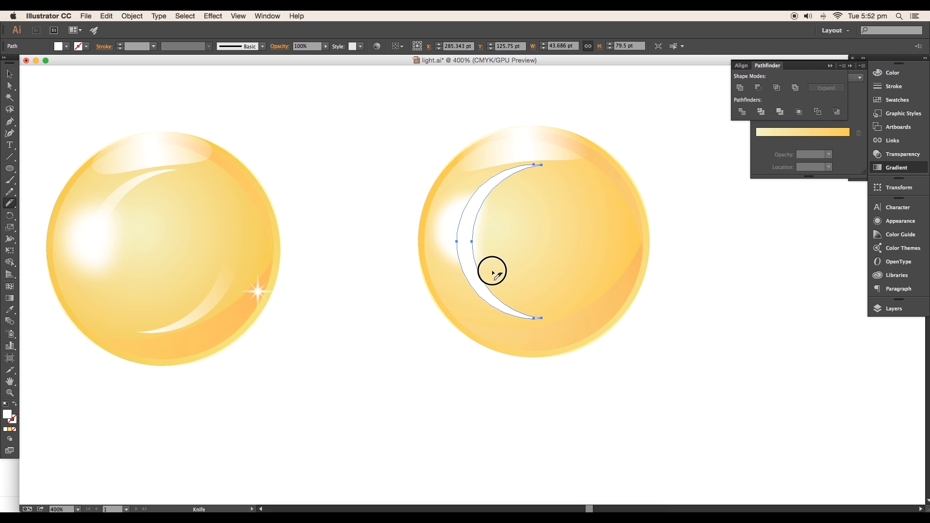
left_click(491, 272)
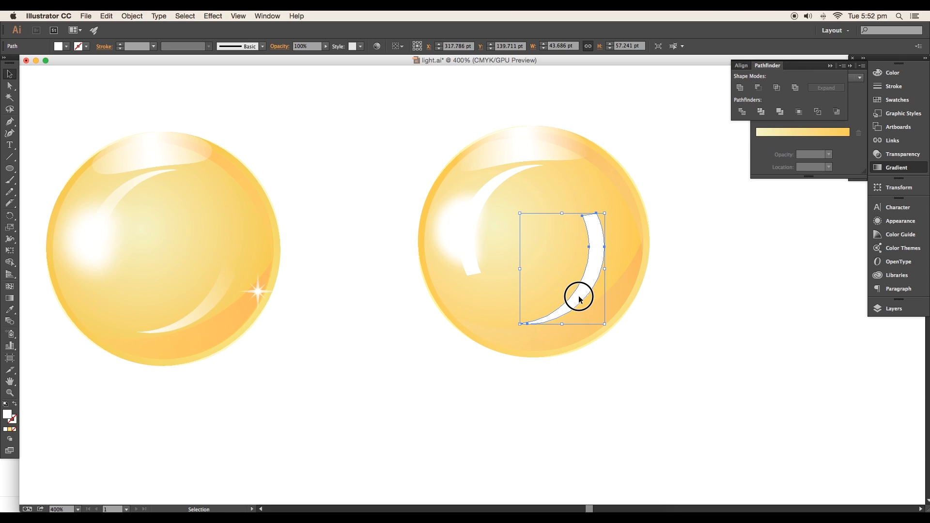
left_click_drag(578, 298, 576, 301)
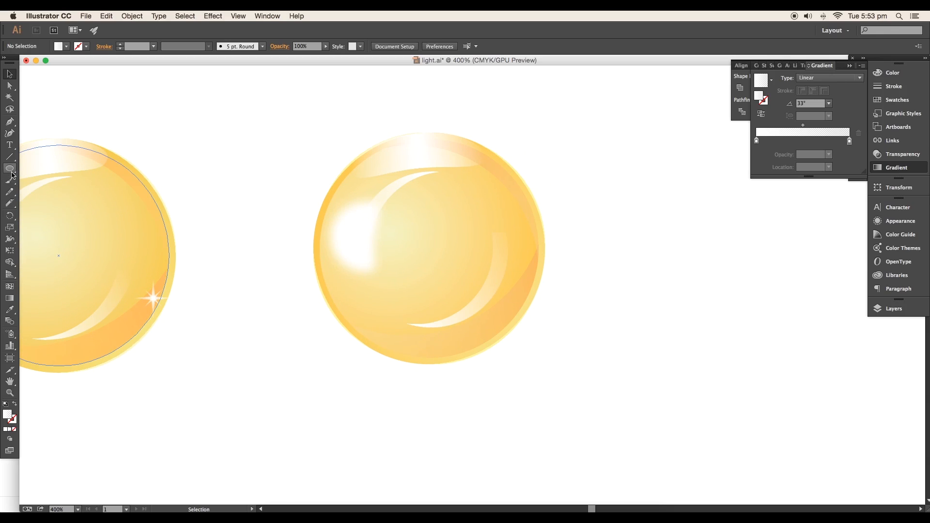
Step: Create a star with Points set to 3 via the Star dialog, producing a triangle
left_click(415, 226)
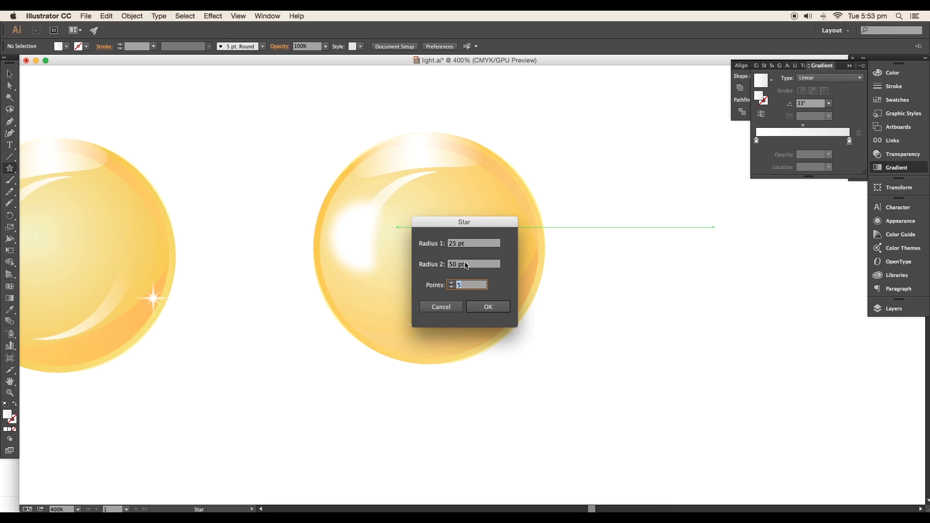
left_click(469, 285)
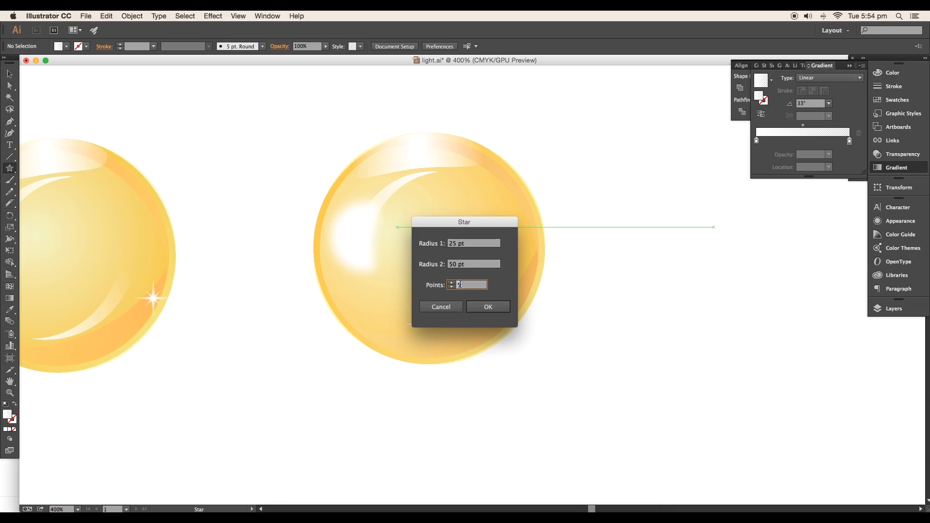
left_click(487, 307)
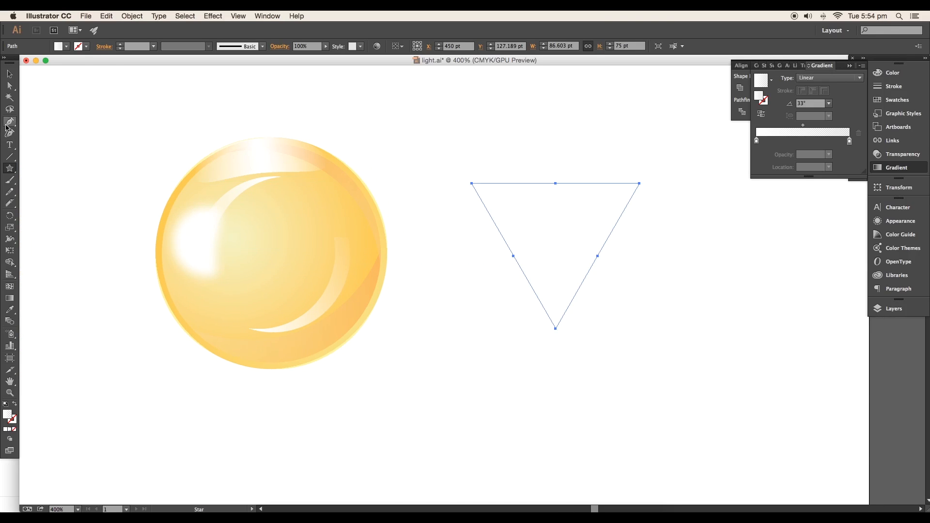
left_click(66, 46)
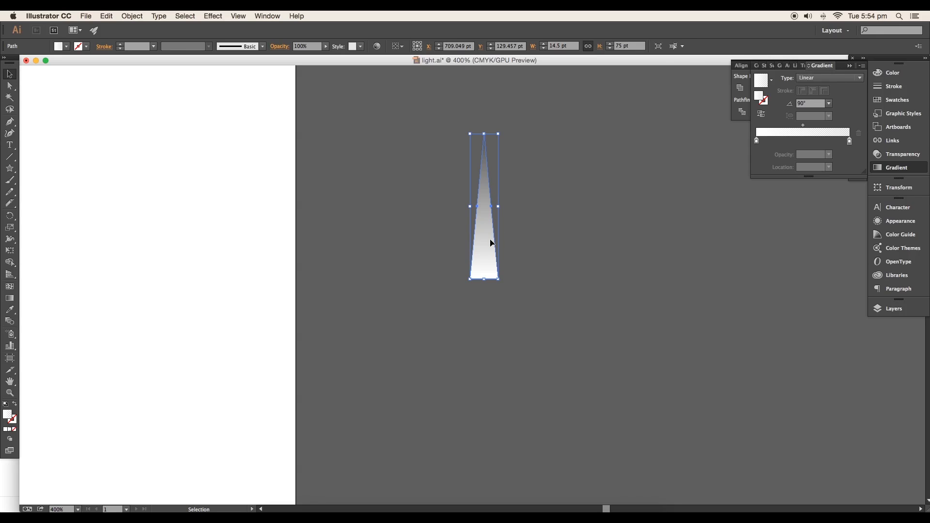
mouse_move(10, 216)
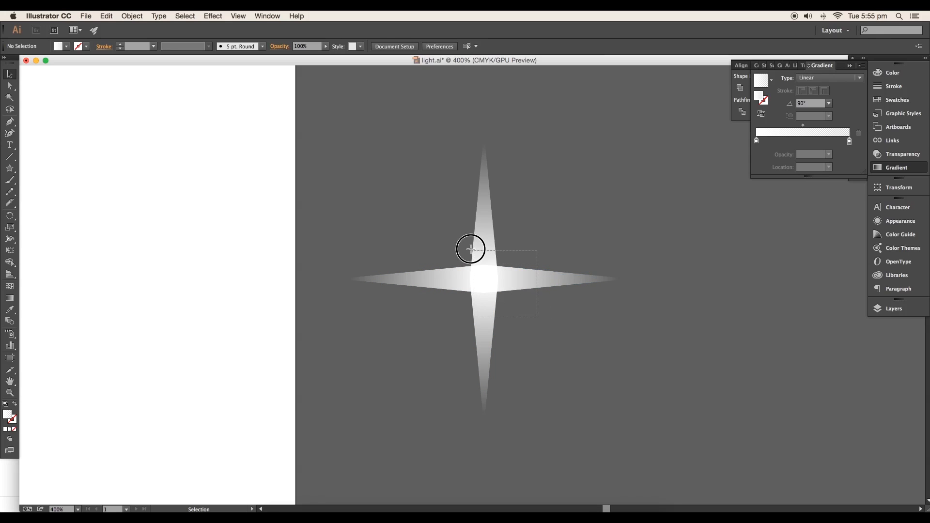
Step: Place a narrow white-gradient spike as one arm of the sparkle
left_click(471, 249)
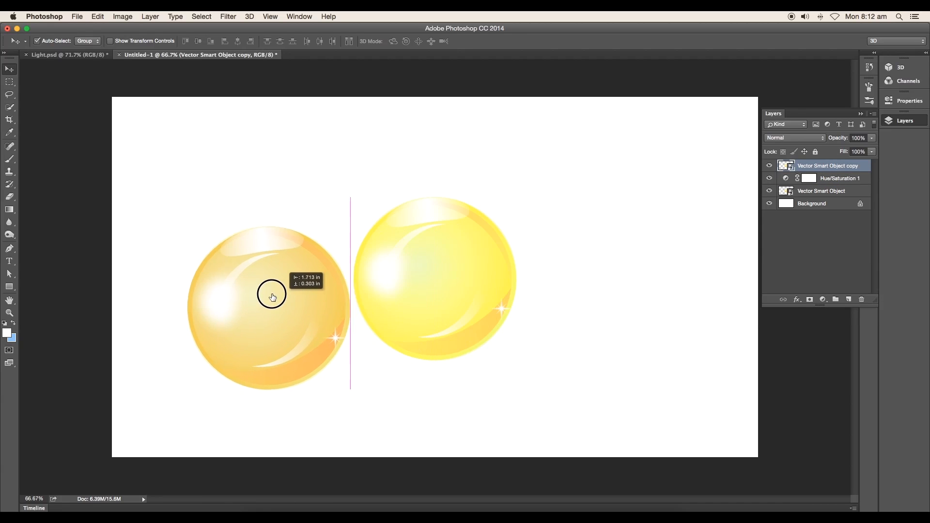
Step: Position the copied bubble beside the original and clip Hue/Saturation and Brightness/Contrast adjustments to it
left_click(822, 190)
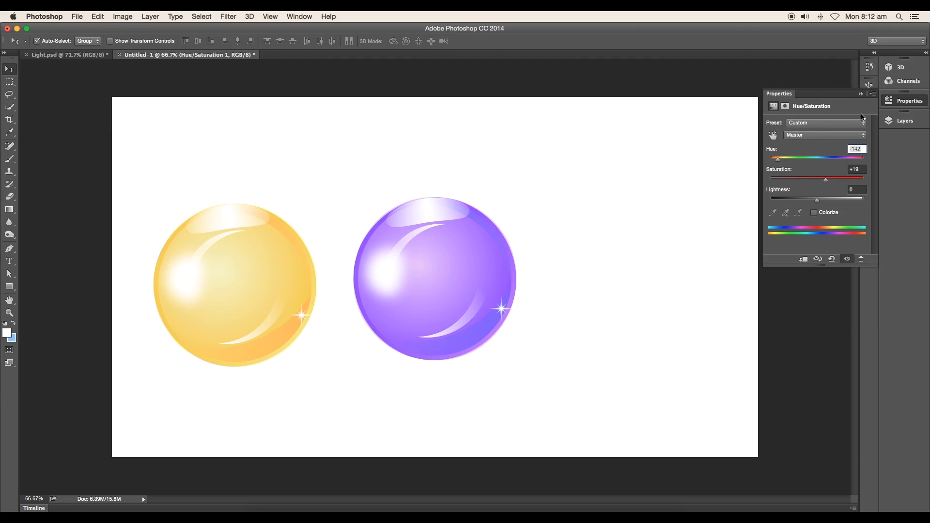
left_click(905, 120)
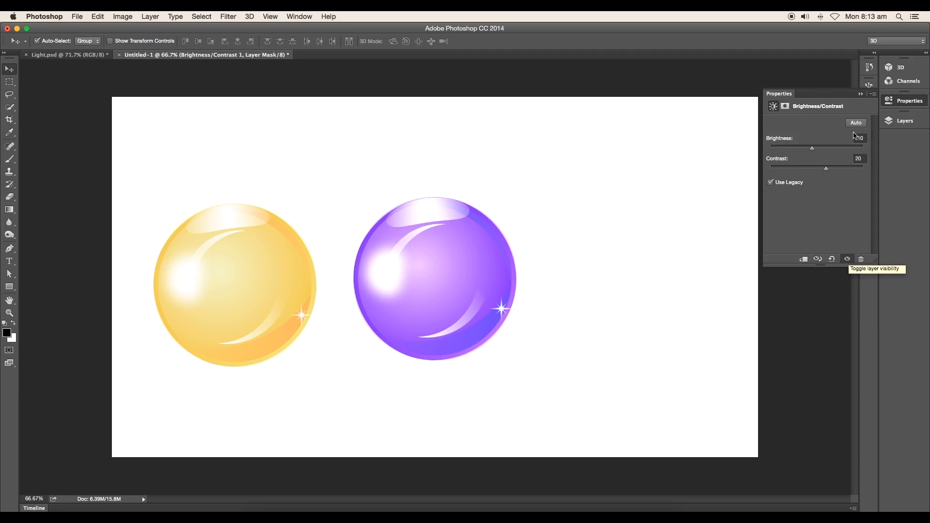
left_click(904, 120)
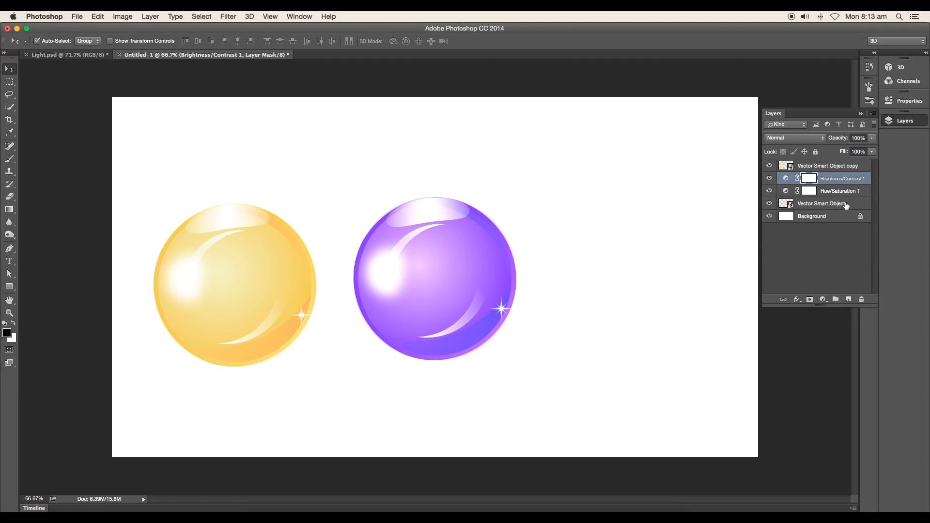
Step: Convert the bubble layers to smart objects, recolour a copy blue and enter its smart object
right_click(821, 204)
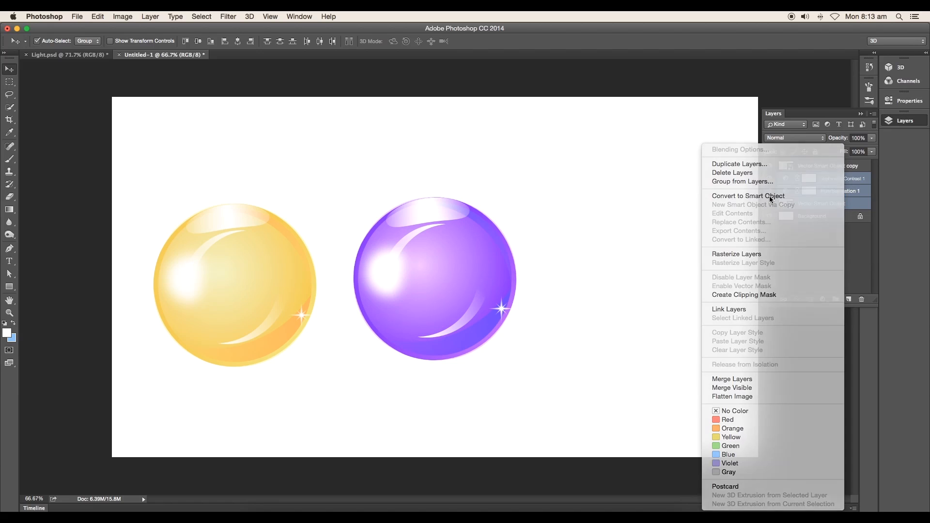
left_click(747, 196)
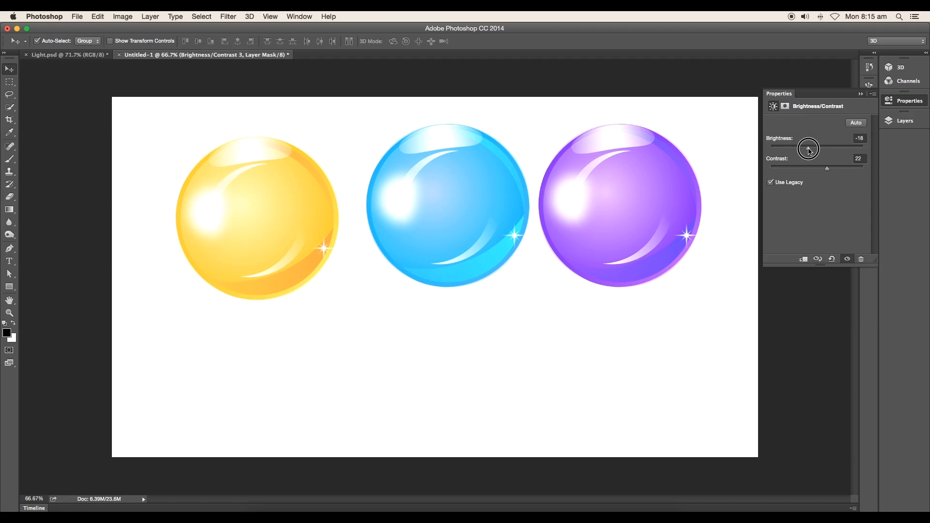
right_click(842, 215)
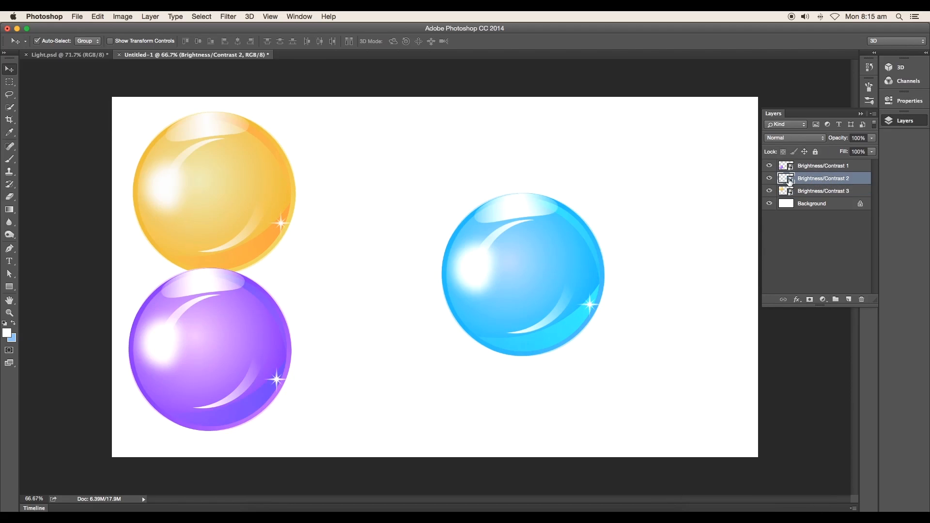
double_click(788, 178)
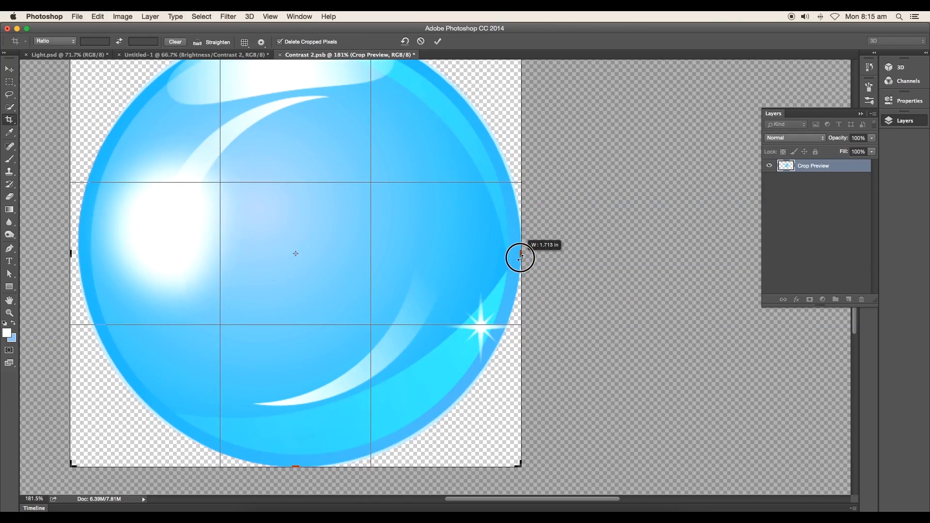
Step: Confirm the crop trimming the canvas around the blue bubble
left_click(77, 16)
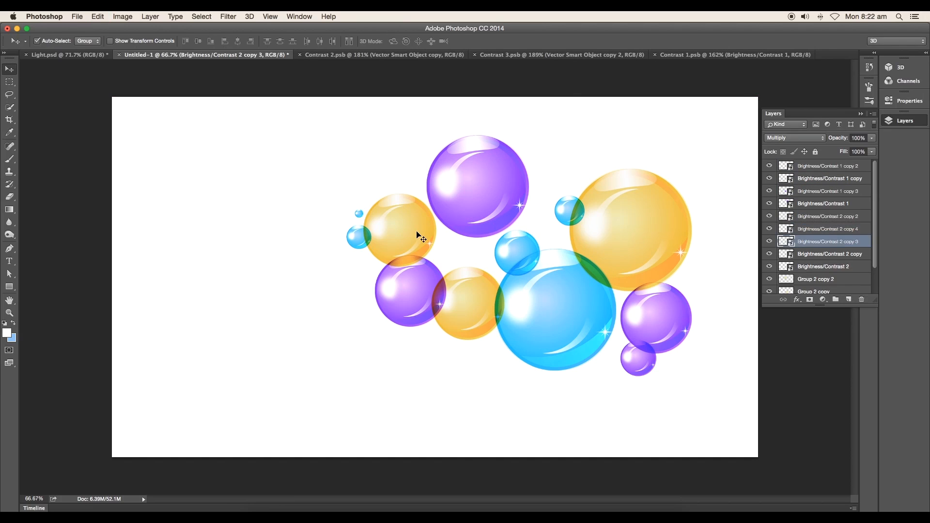
Step: Duplicate bubble layers and scale them into small bubbles around the cluster
left_click(806, 286)
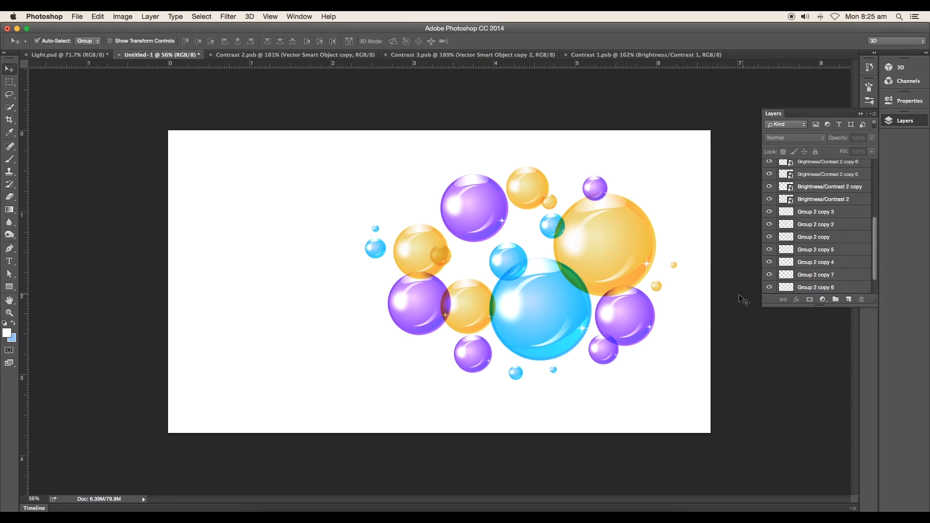
left_click(824, 178)
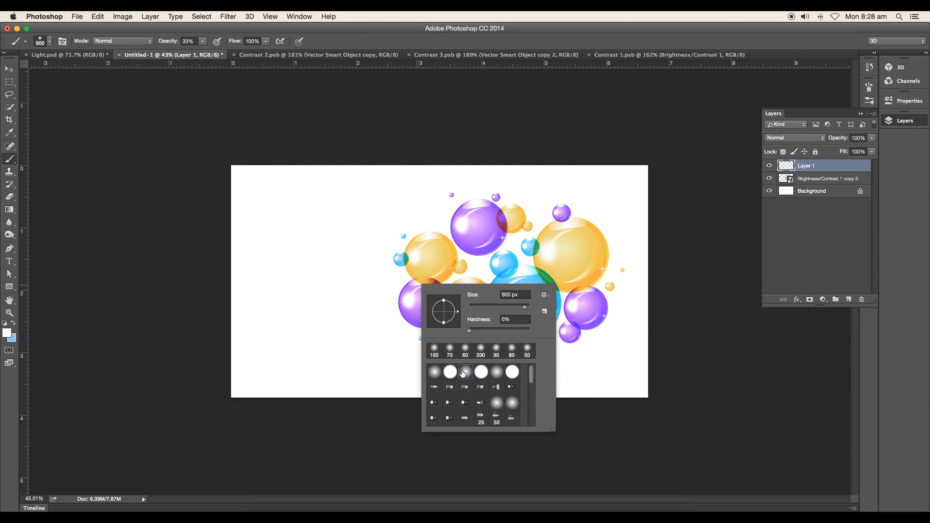
Step: Choose a soft round brush tip for painting the background dots
left_click(434, 347)
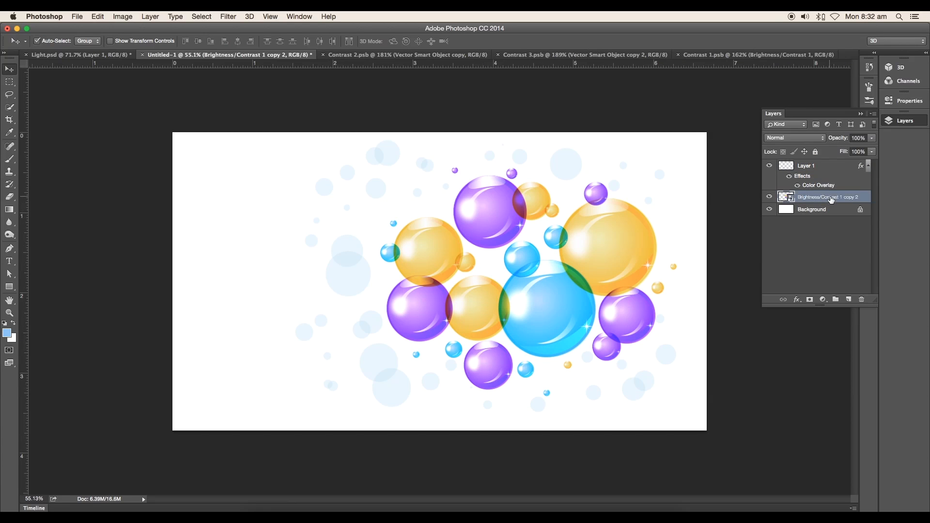
Step: Apply Filter > Blur Gallery > Iris Blur to the bubble cluster and confirm it
left_click(228, 16)
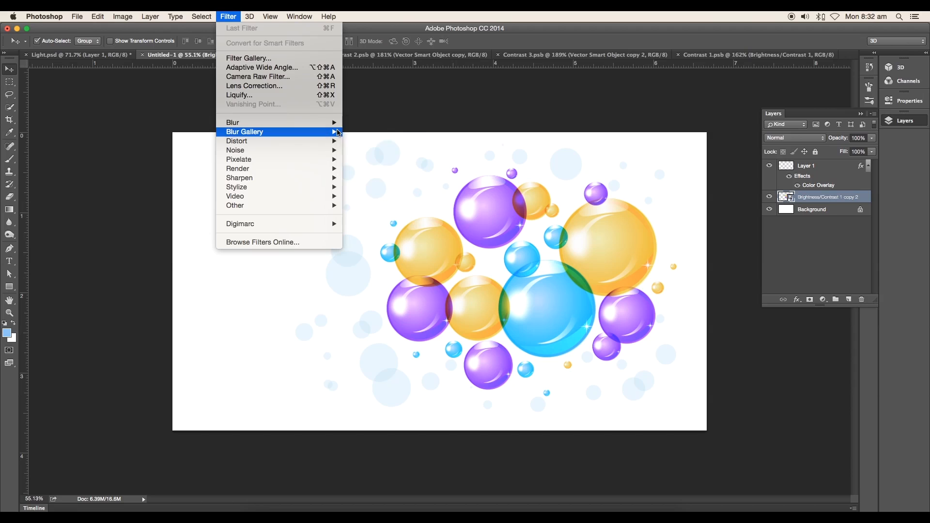
left_click(244, 131)
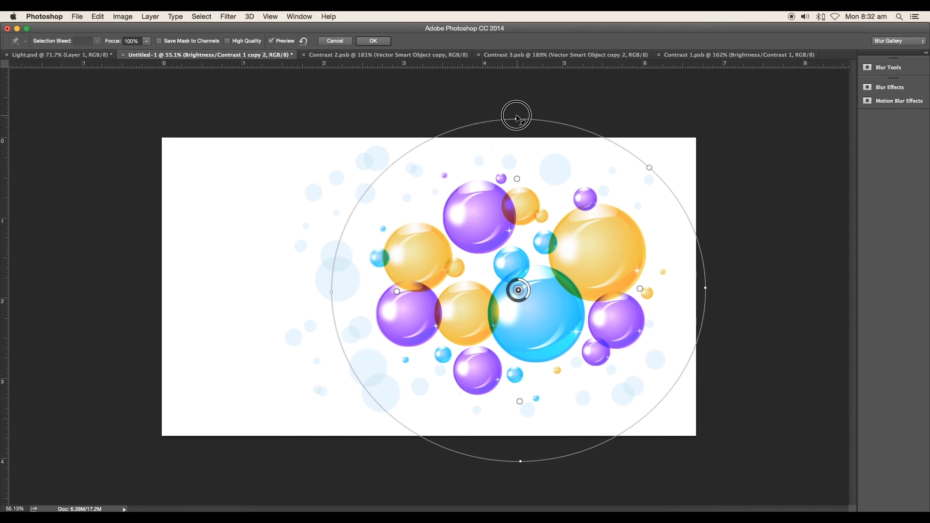
left_click(372, 41)
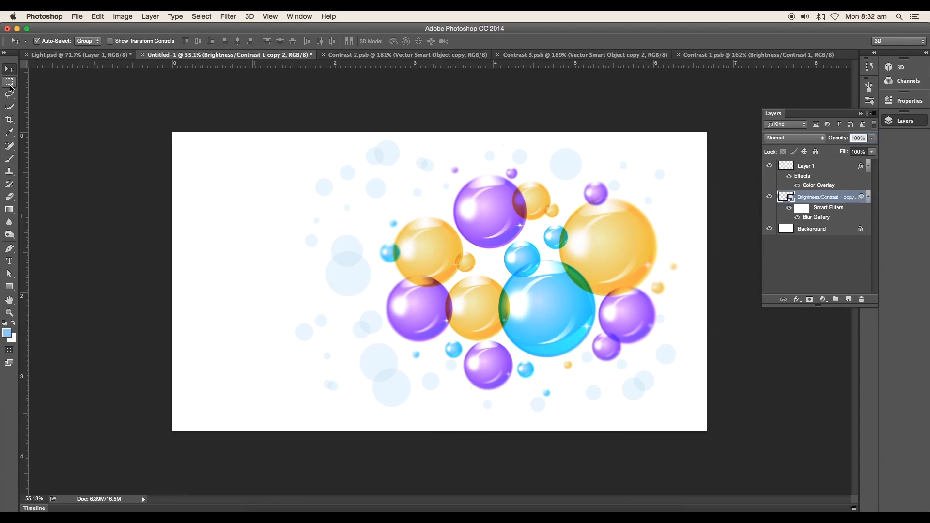